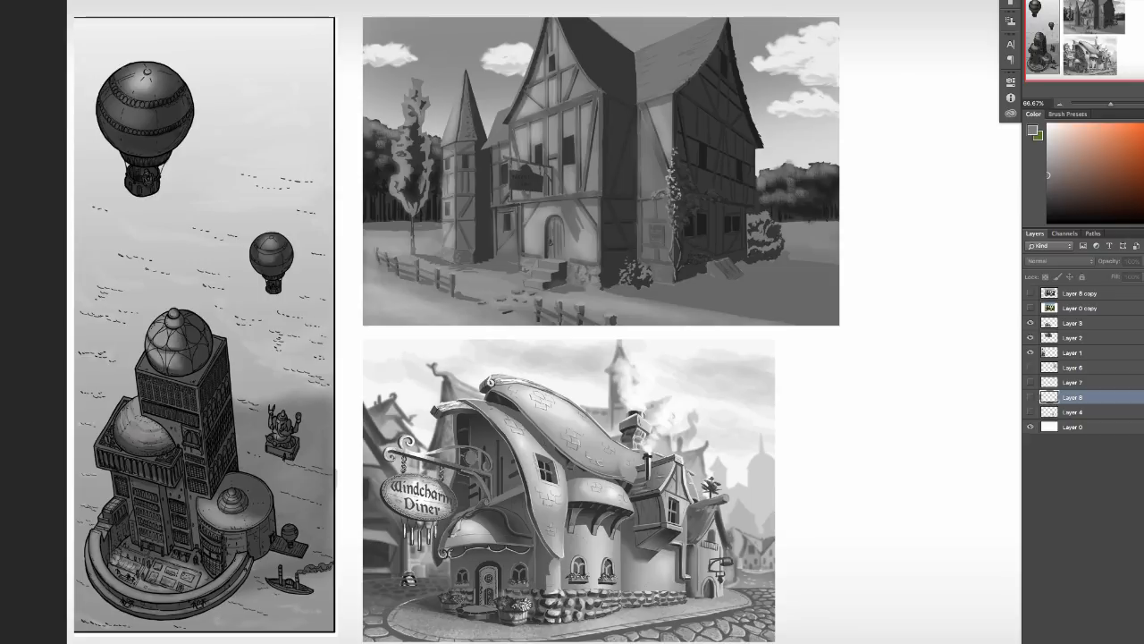
mouse_move(358, 501)
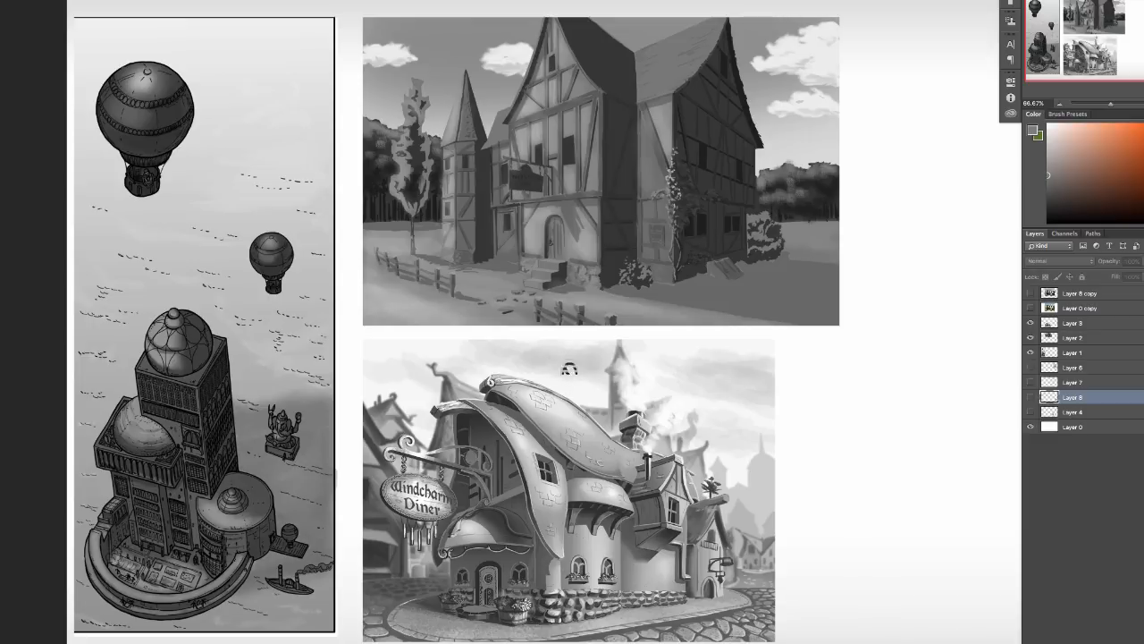
mouse_move(250, 289)
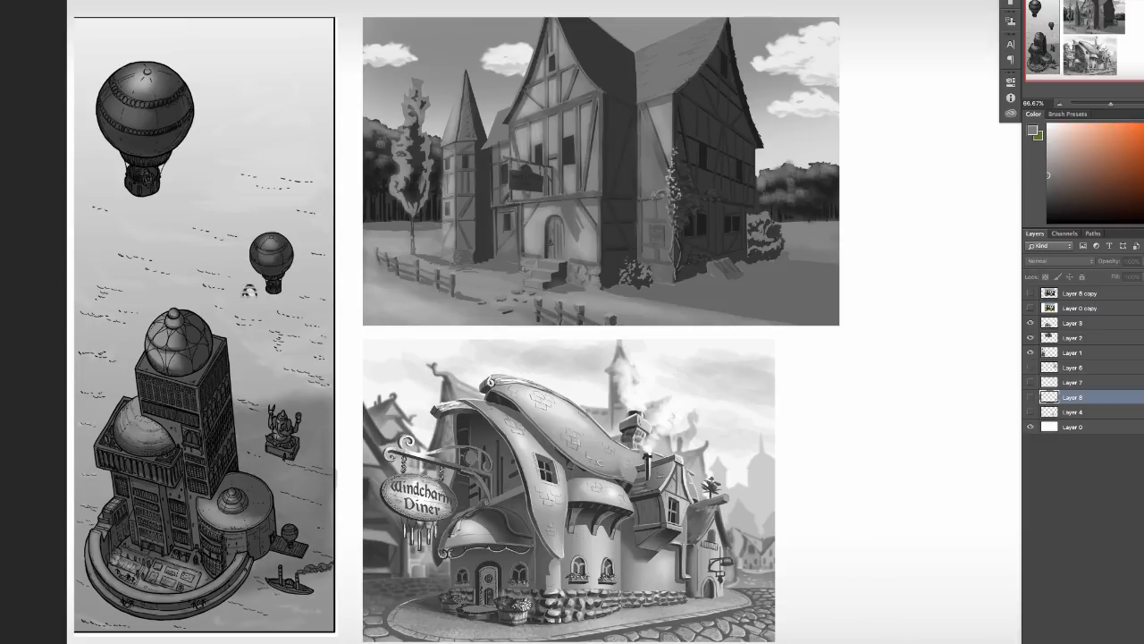
- Paint a flat gray house block beside the cube
click(1030, 293)
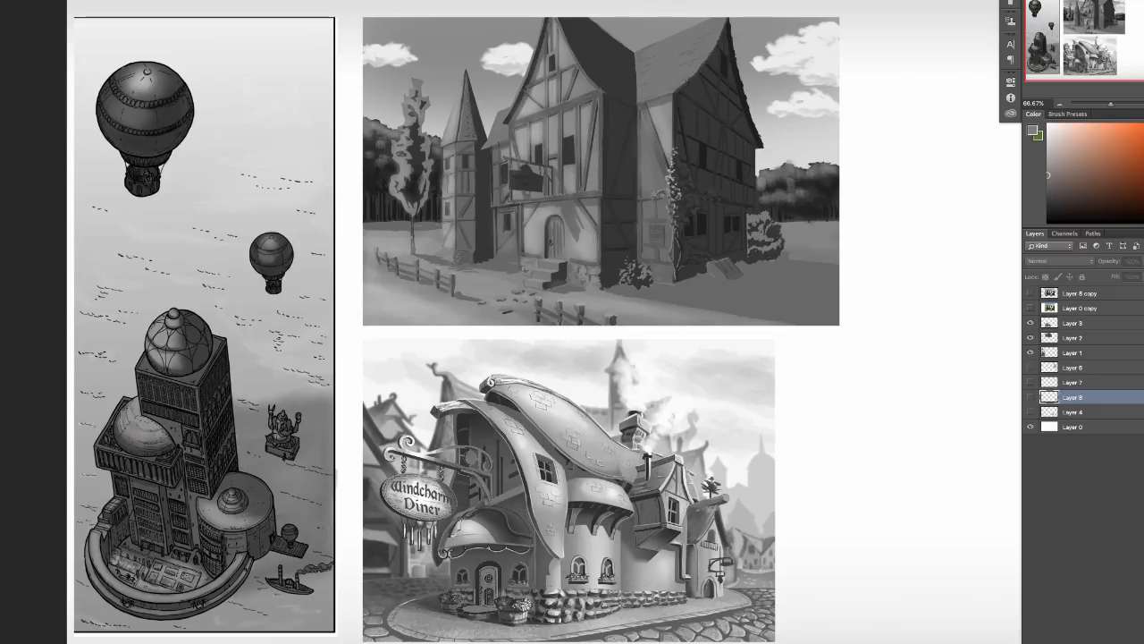
mouse_move(705, 382)
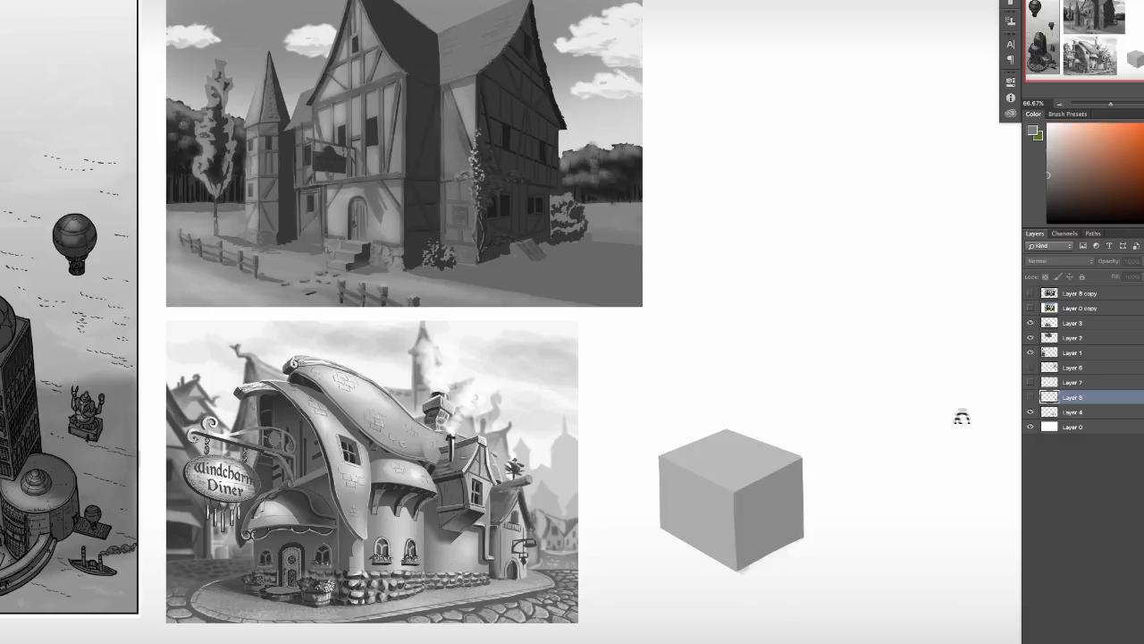
mouse_move(760, 479)
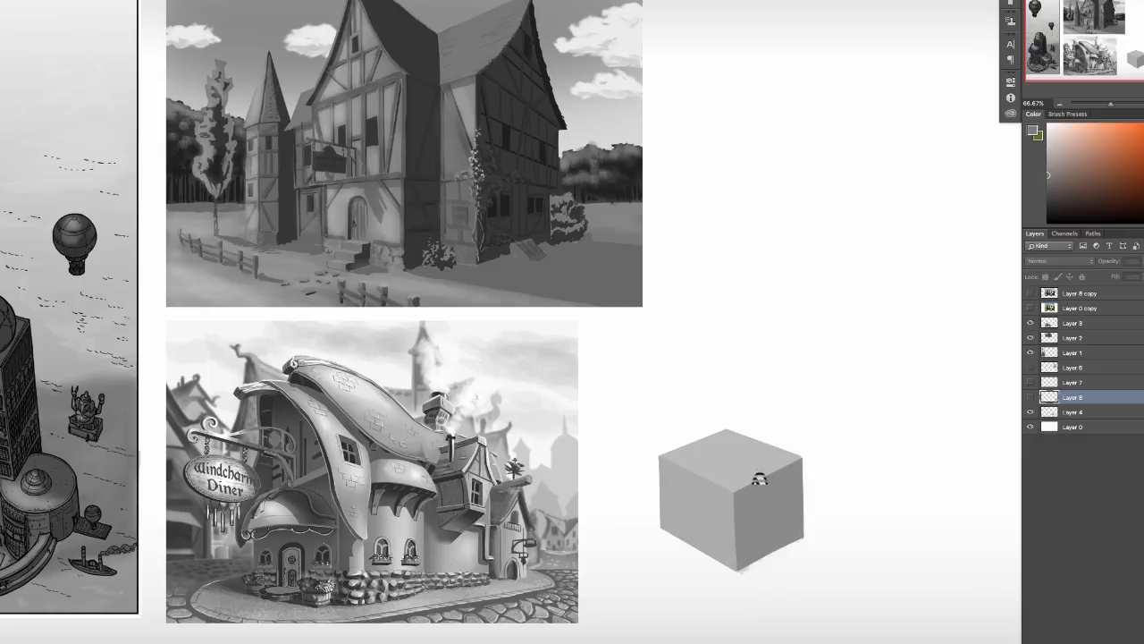
mouse_move(758, 511)
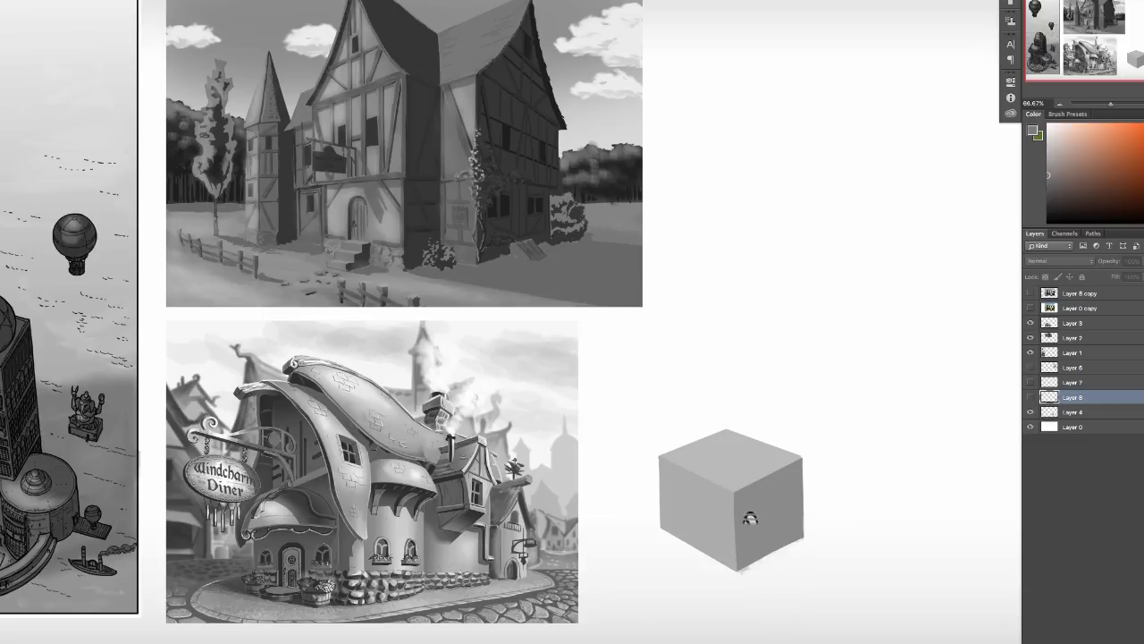
mouse_move(766, 537)
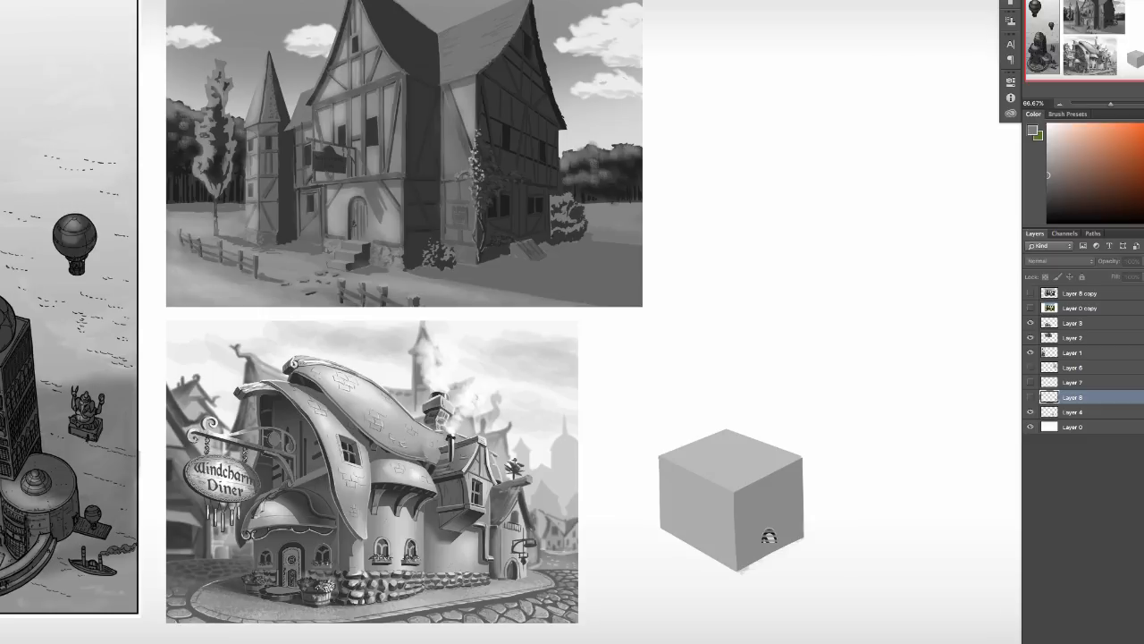
mouse_move(735, 587)
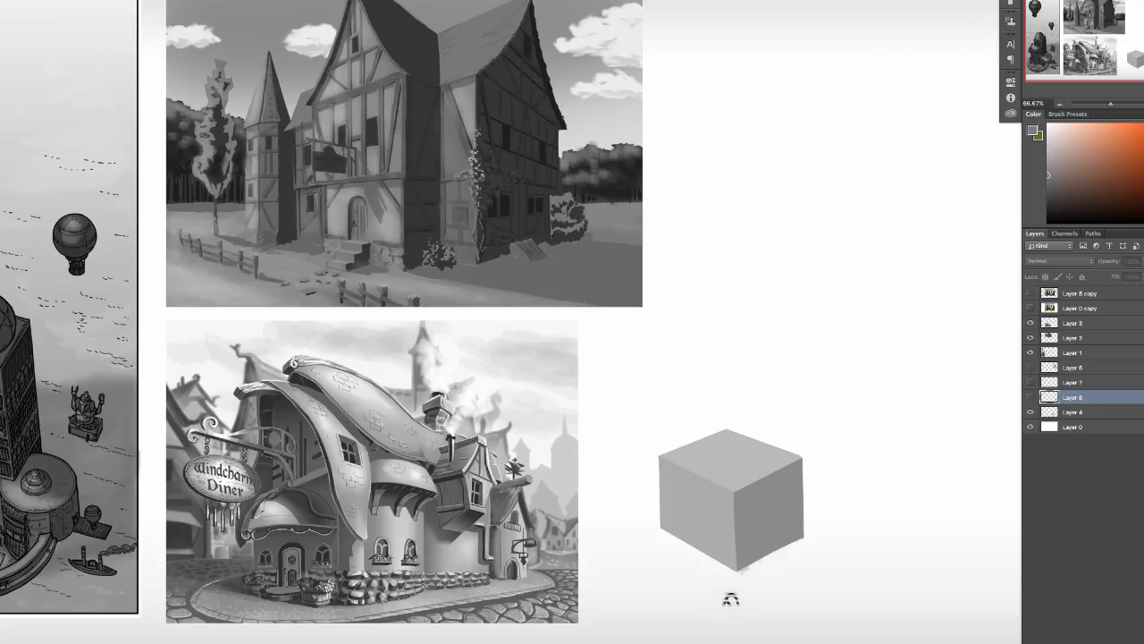
mouse_move(726, 615)
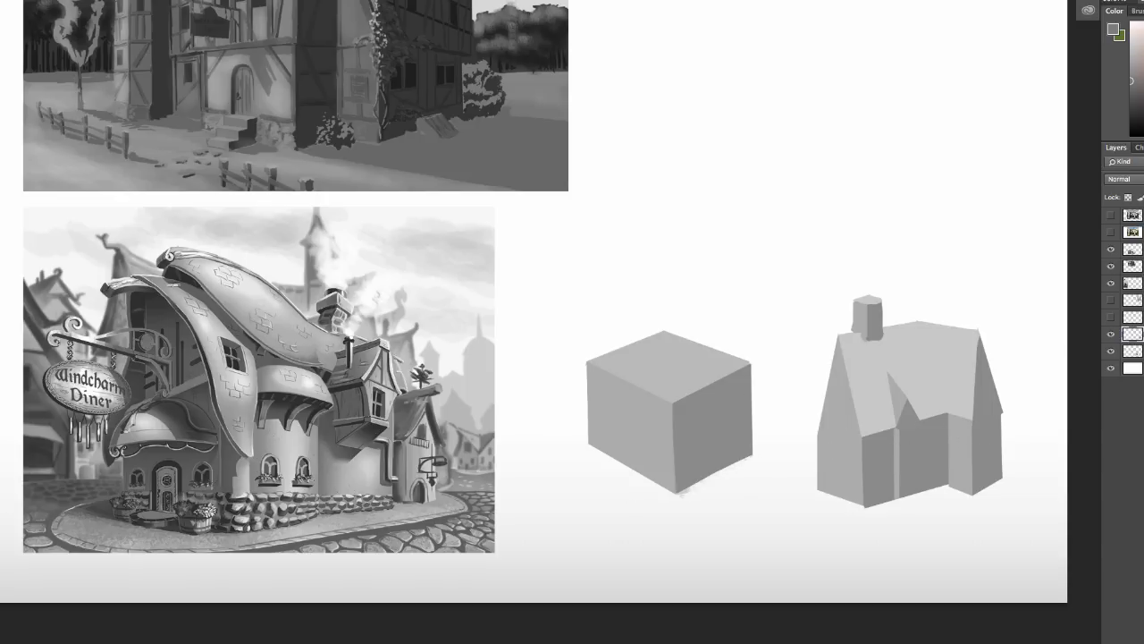
mouse_move(805, 343)
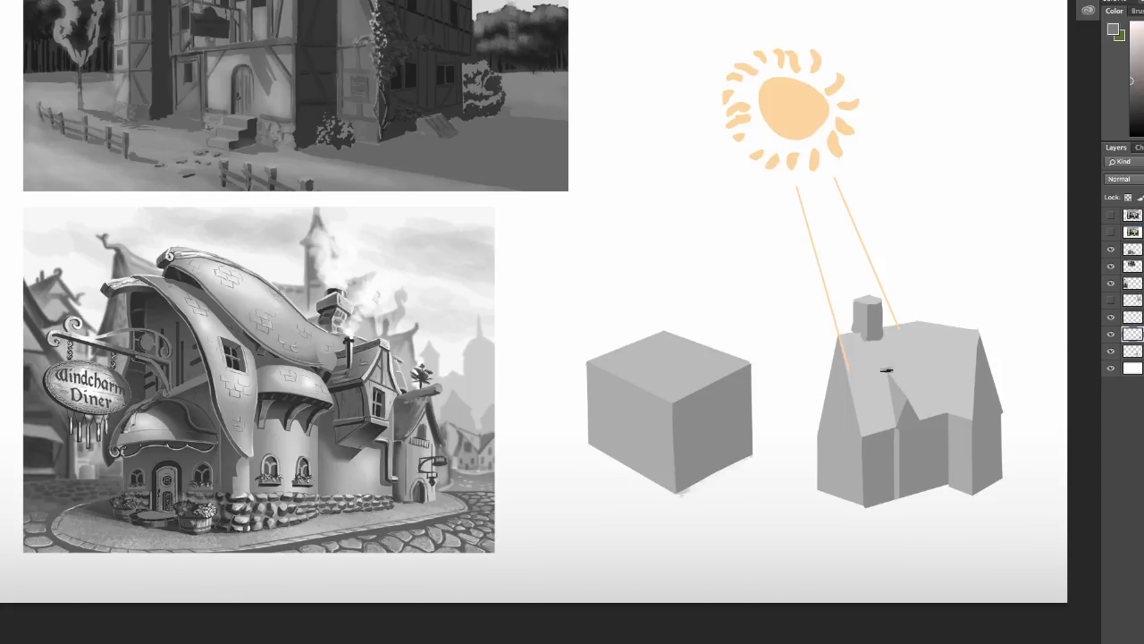
mouse_move(669, 379)
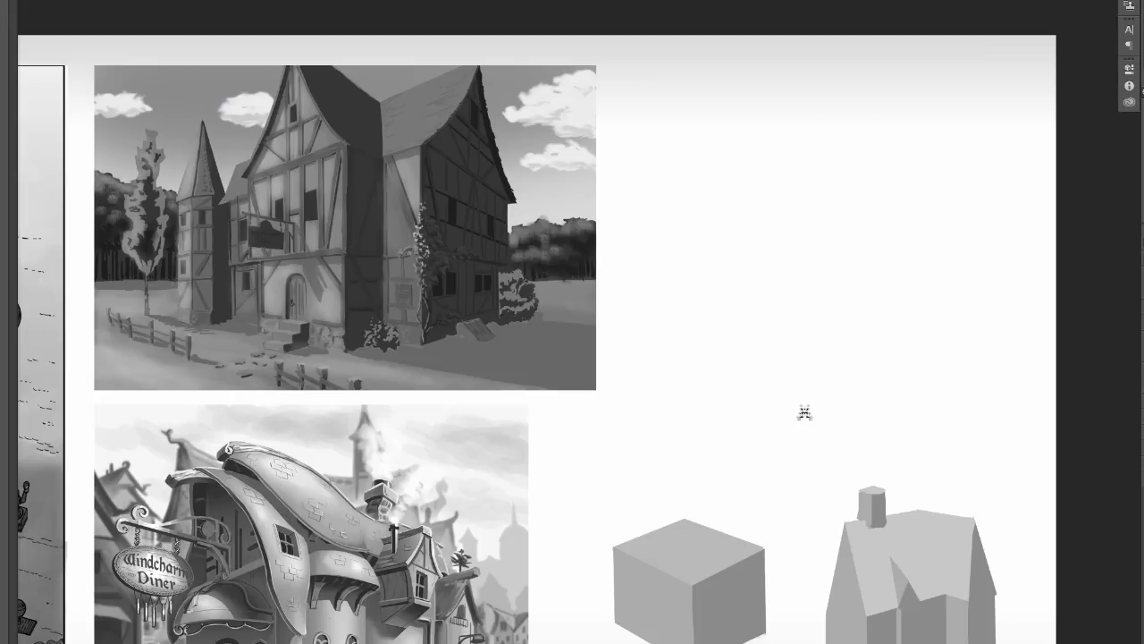
mouse_move(803, 450)
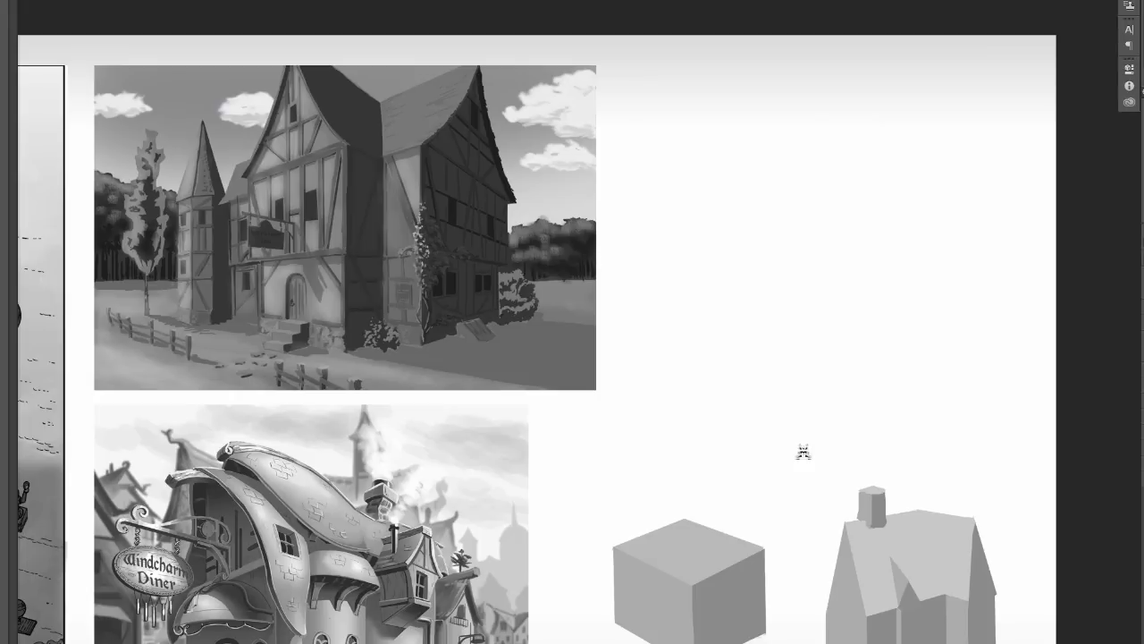
mouse_move(803, 450)
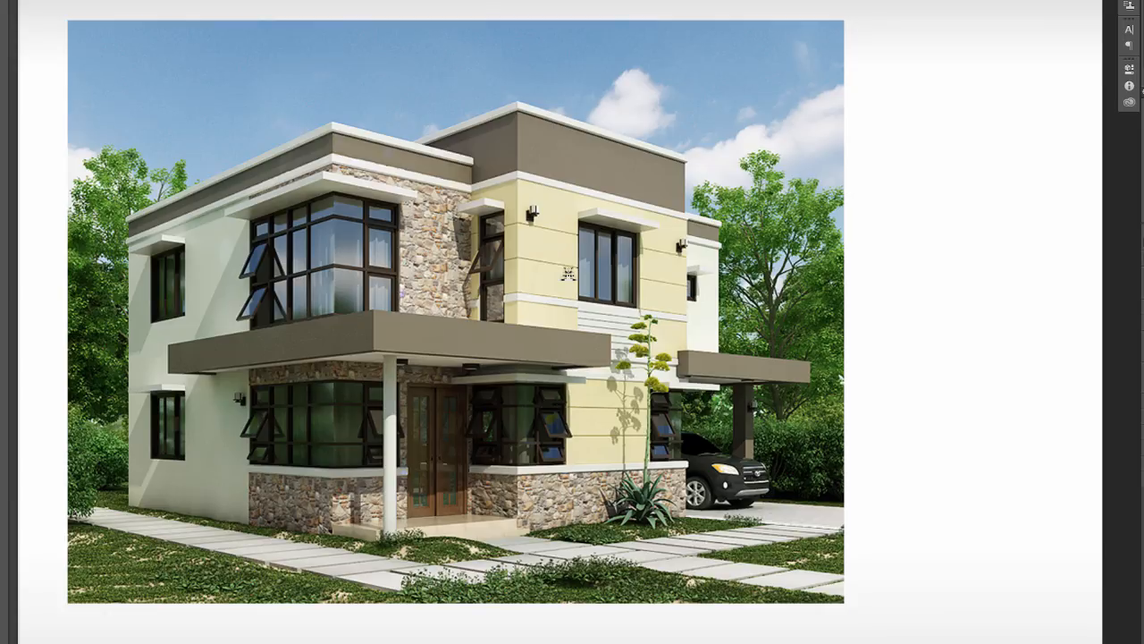
mouse_move(568, 274)
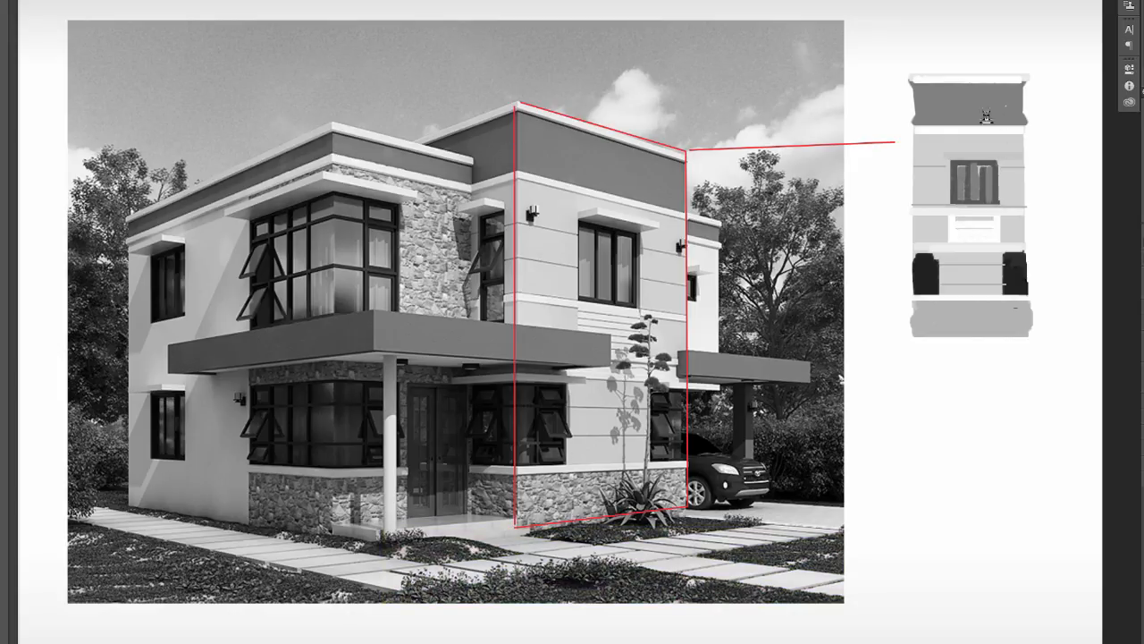
mouse_move(629, 186)
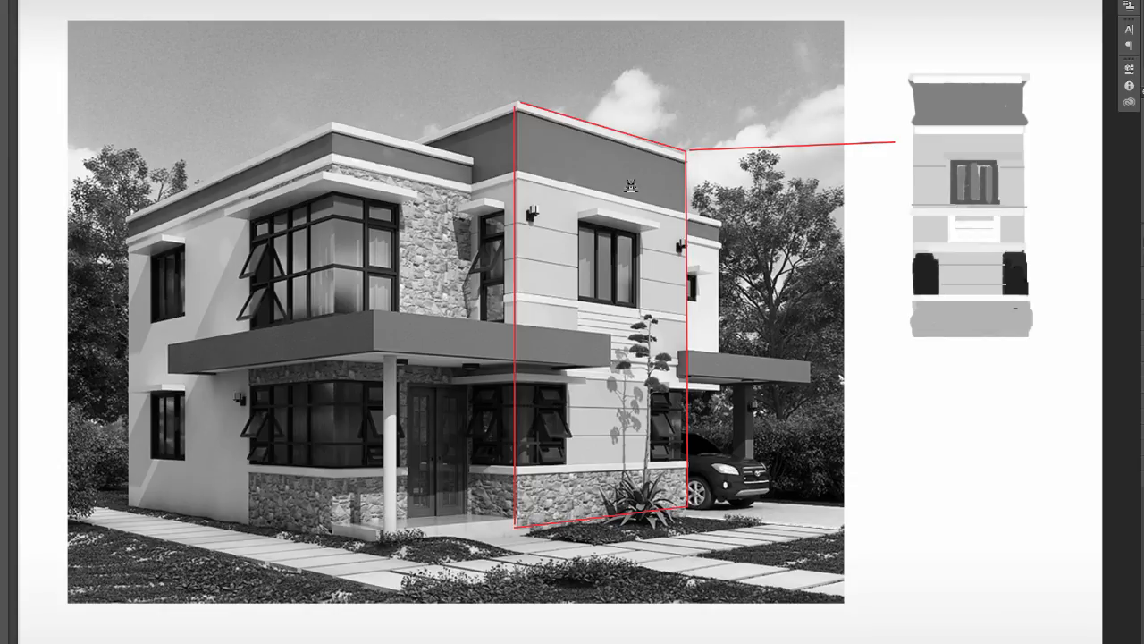
mouse_move(632, 187)
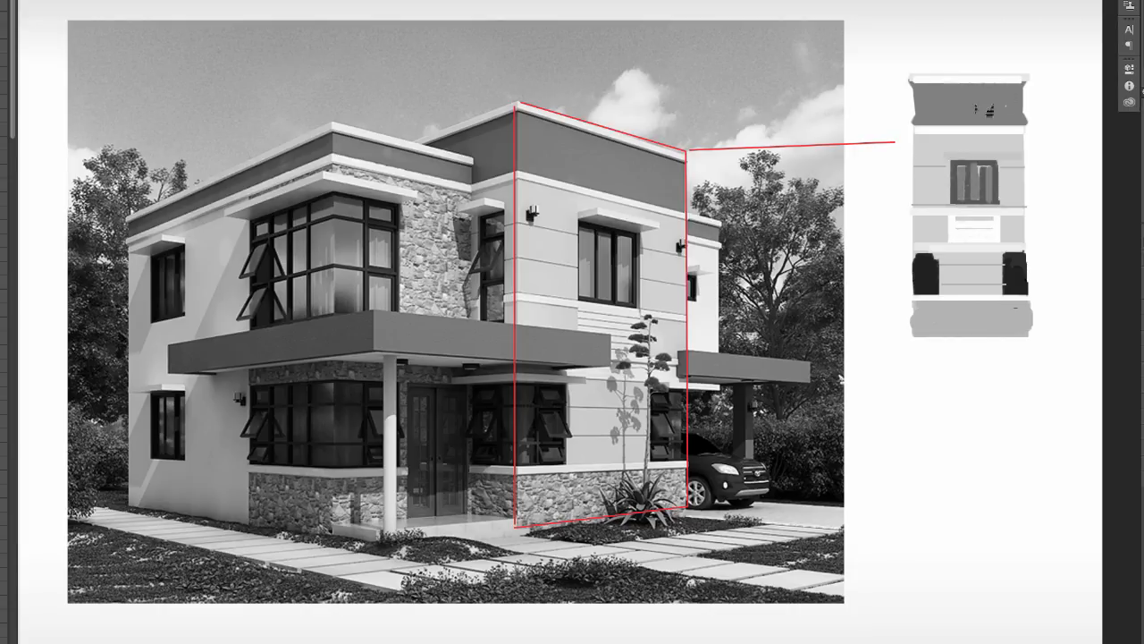
mouse_move(873, 300)
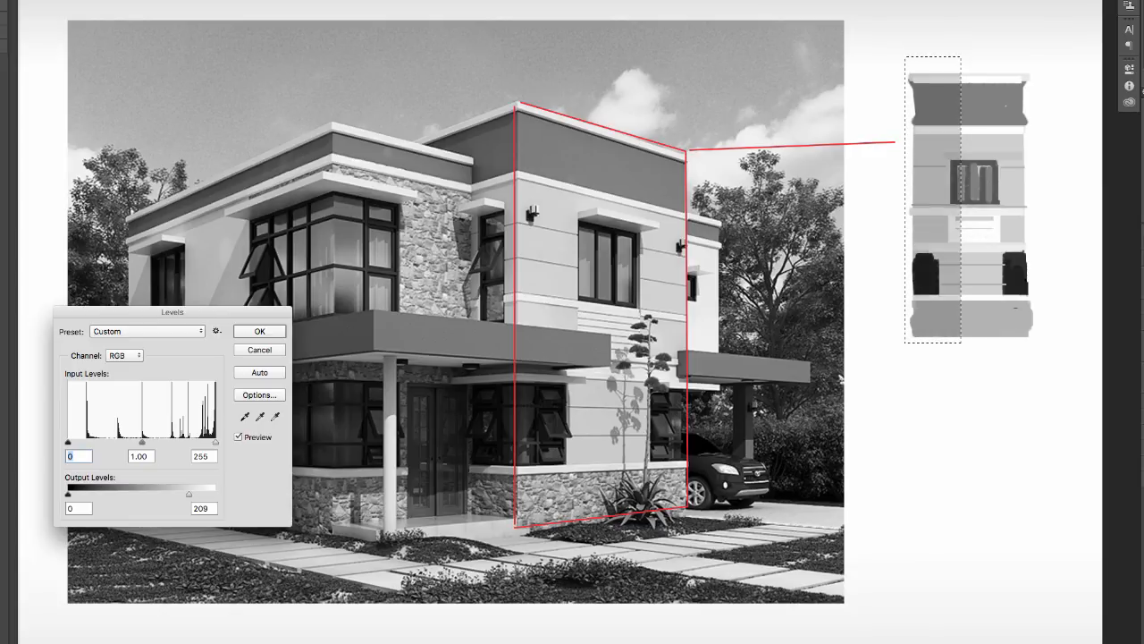
- Select the house block's value strip for a Levels adjustment lowering whites to about 205
click(260, 331)
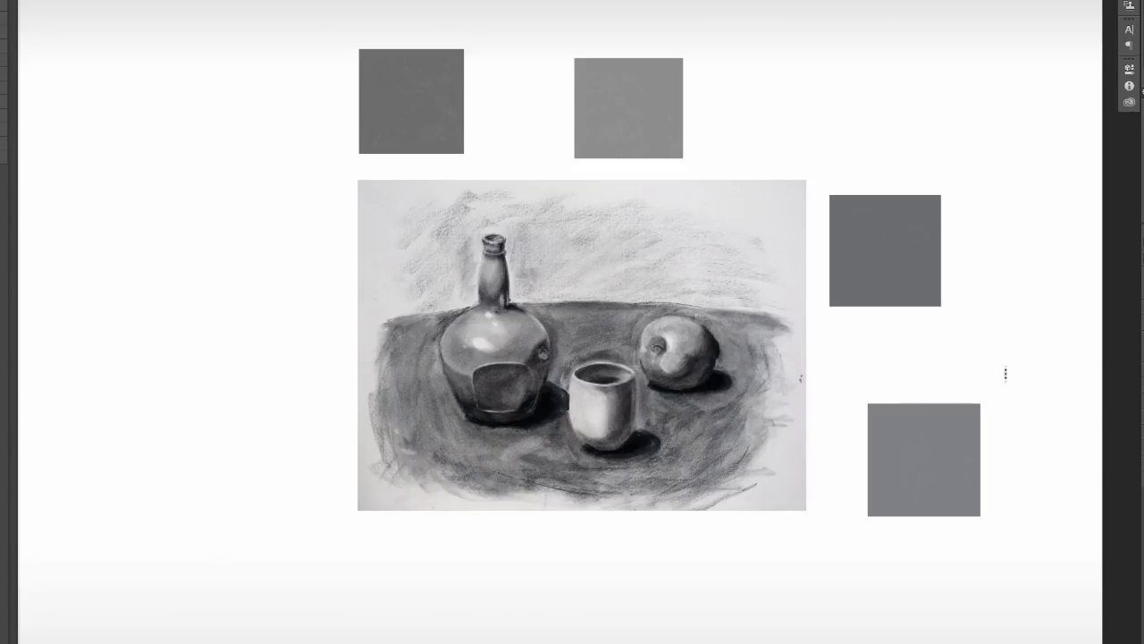
- Draw a line tying a gray swatch to its spot on the still life
drag(733, 425, 854, 434)
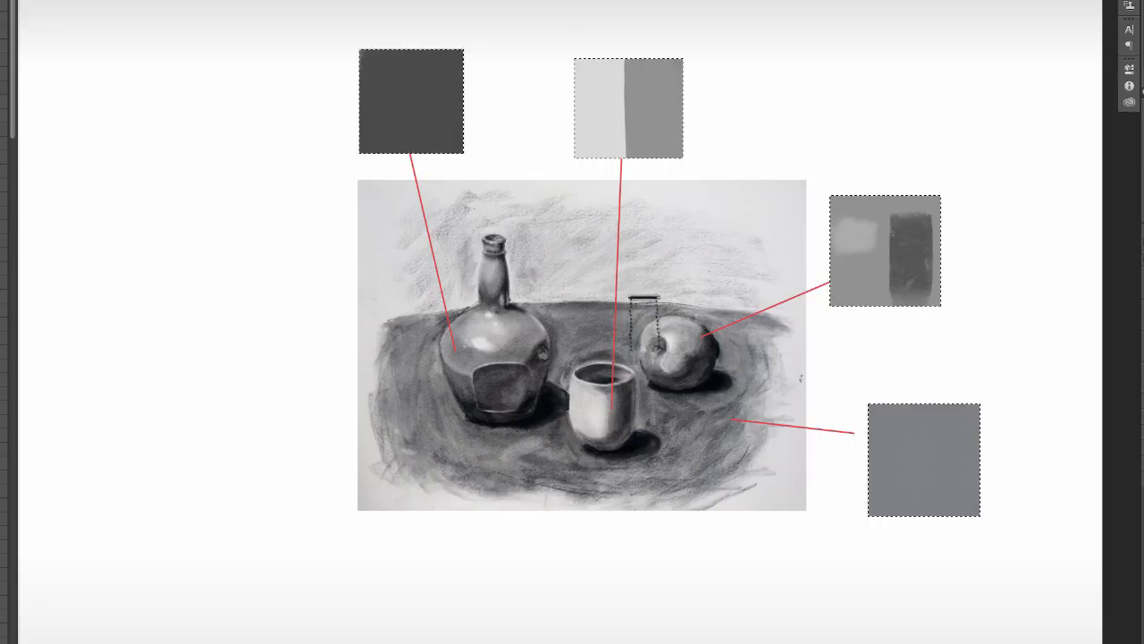
- Draw a red line linking a swatch to its object in the still life
drag(644, 303, 608, 408)
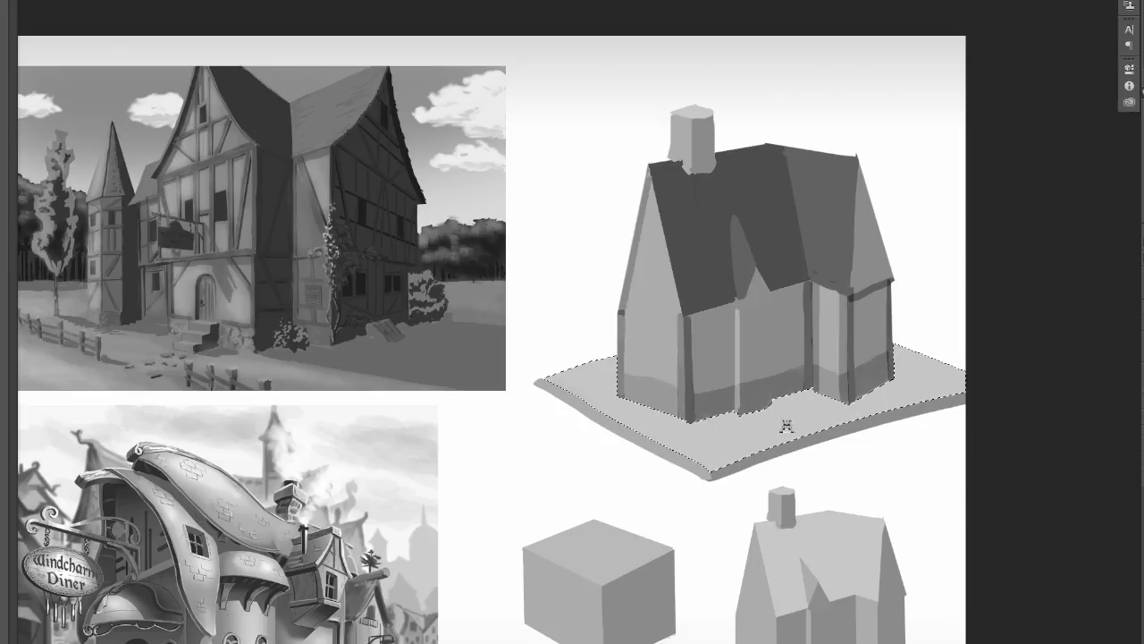
mouse_move(740, 435)
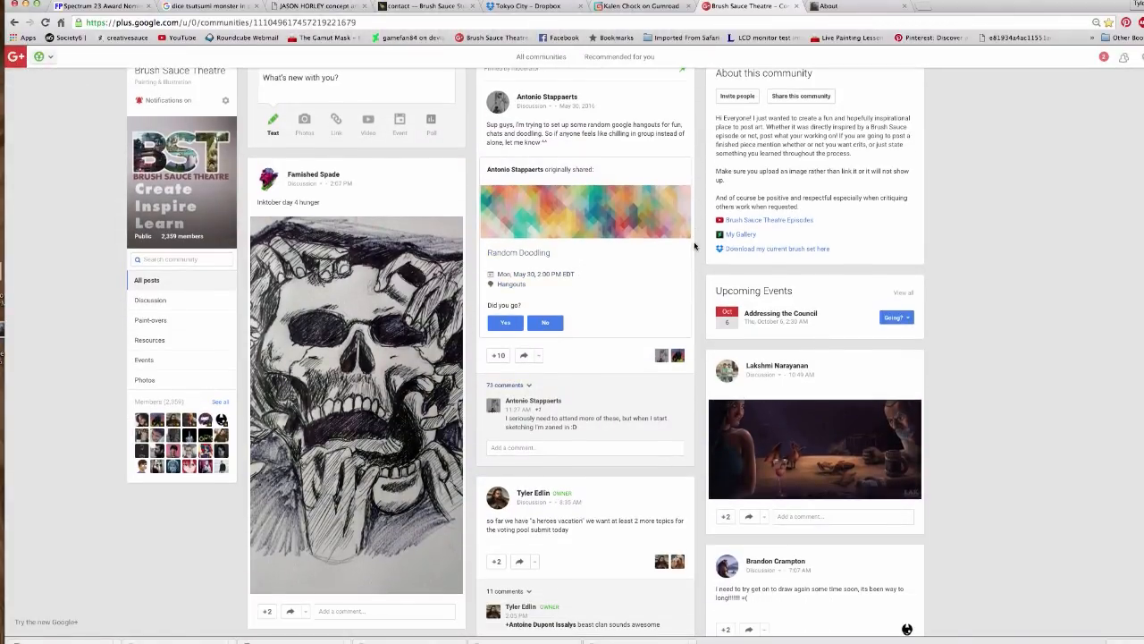
- Scroll down the Brush Sauce Theatre community feed to see members' posts
scroll(down, 3)
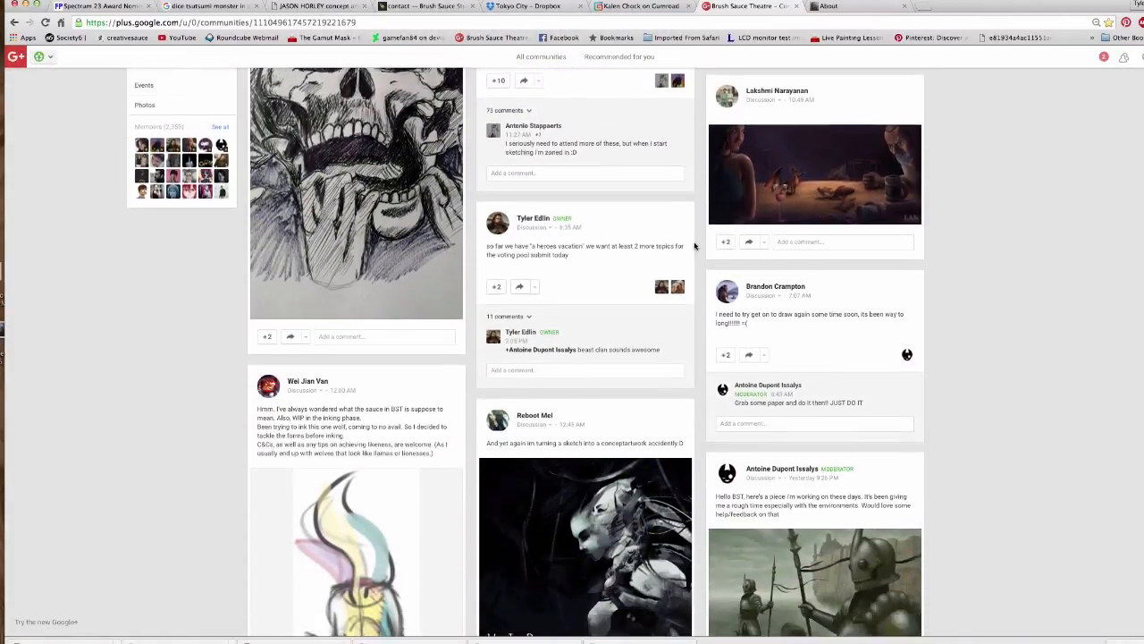
scroll(down, 3)
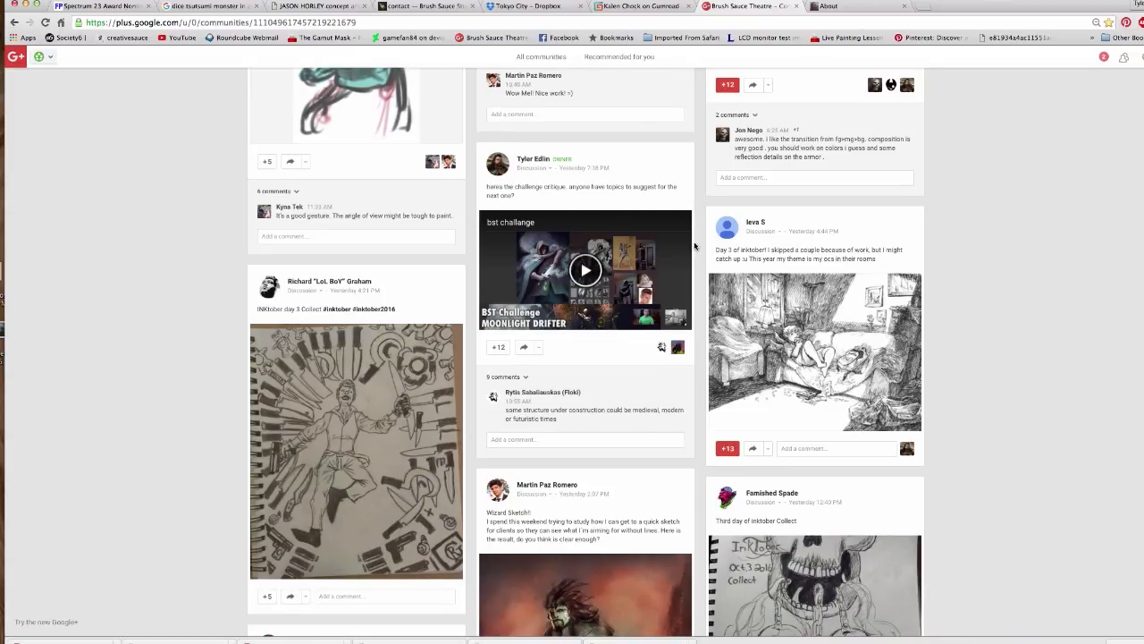
scroll(down, 3)
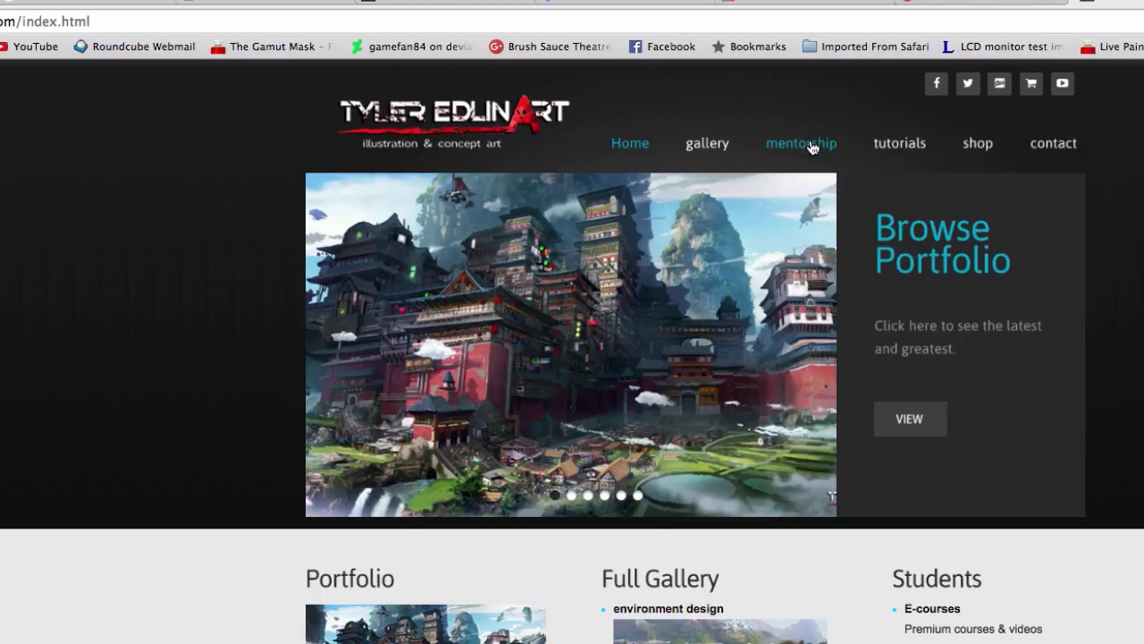
- Open the mentorship page and scroll through portfolio prep, prices and schedule
click(800, 143)
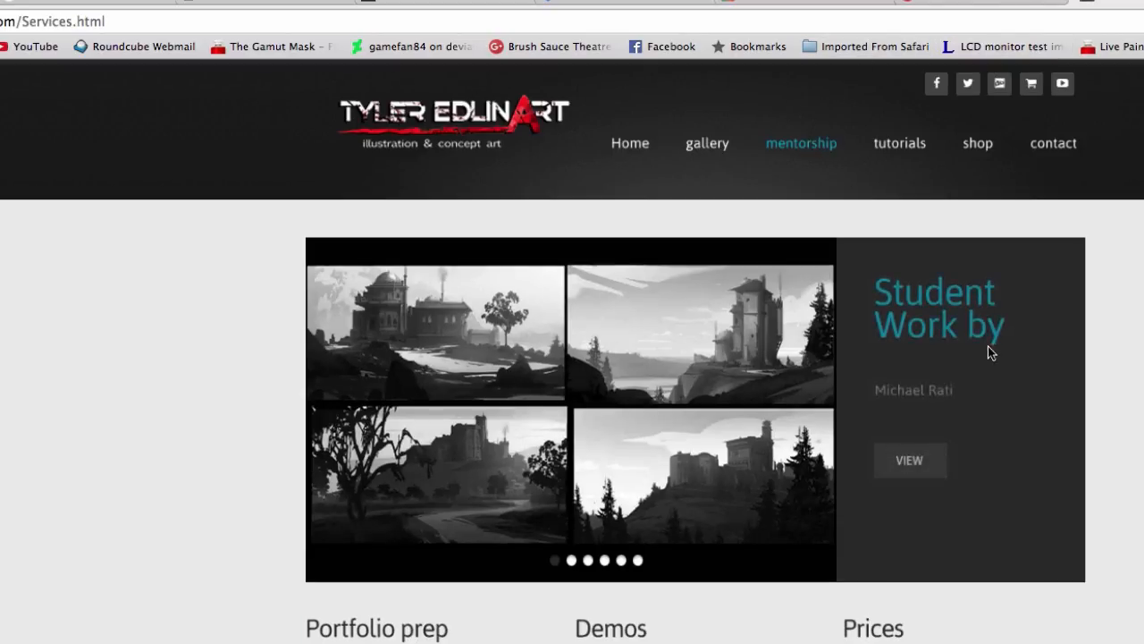
mouse_move(787, 616)
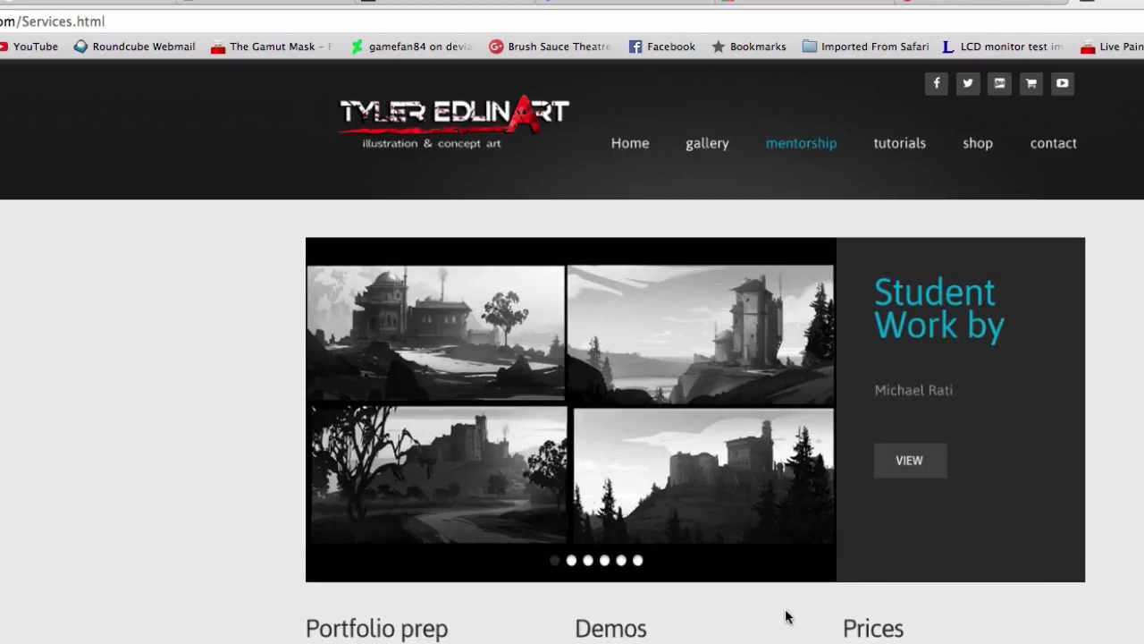
scroll(down, 3)
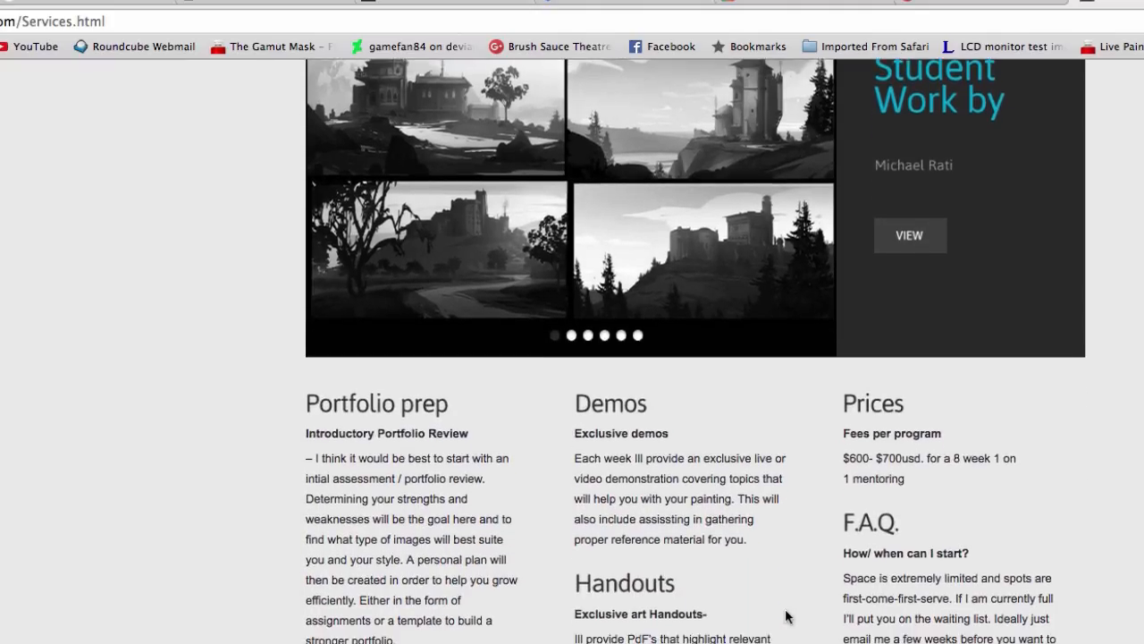
scroll(down, 3)
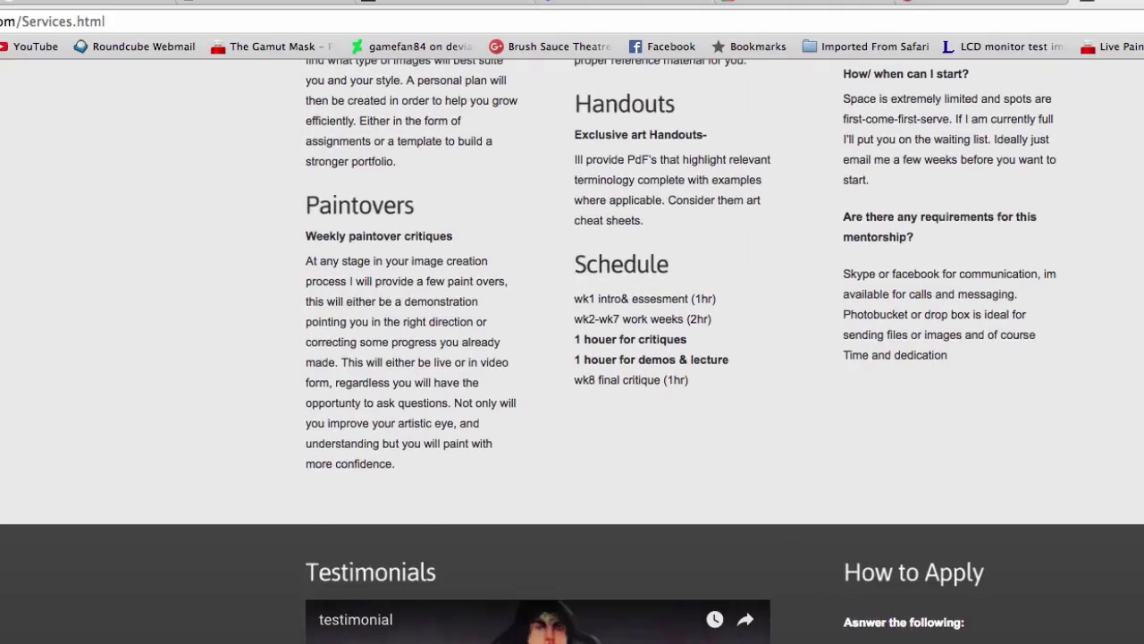